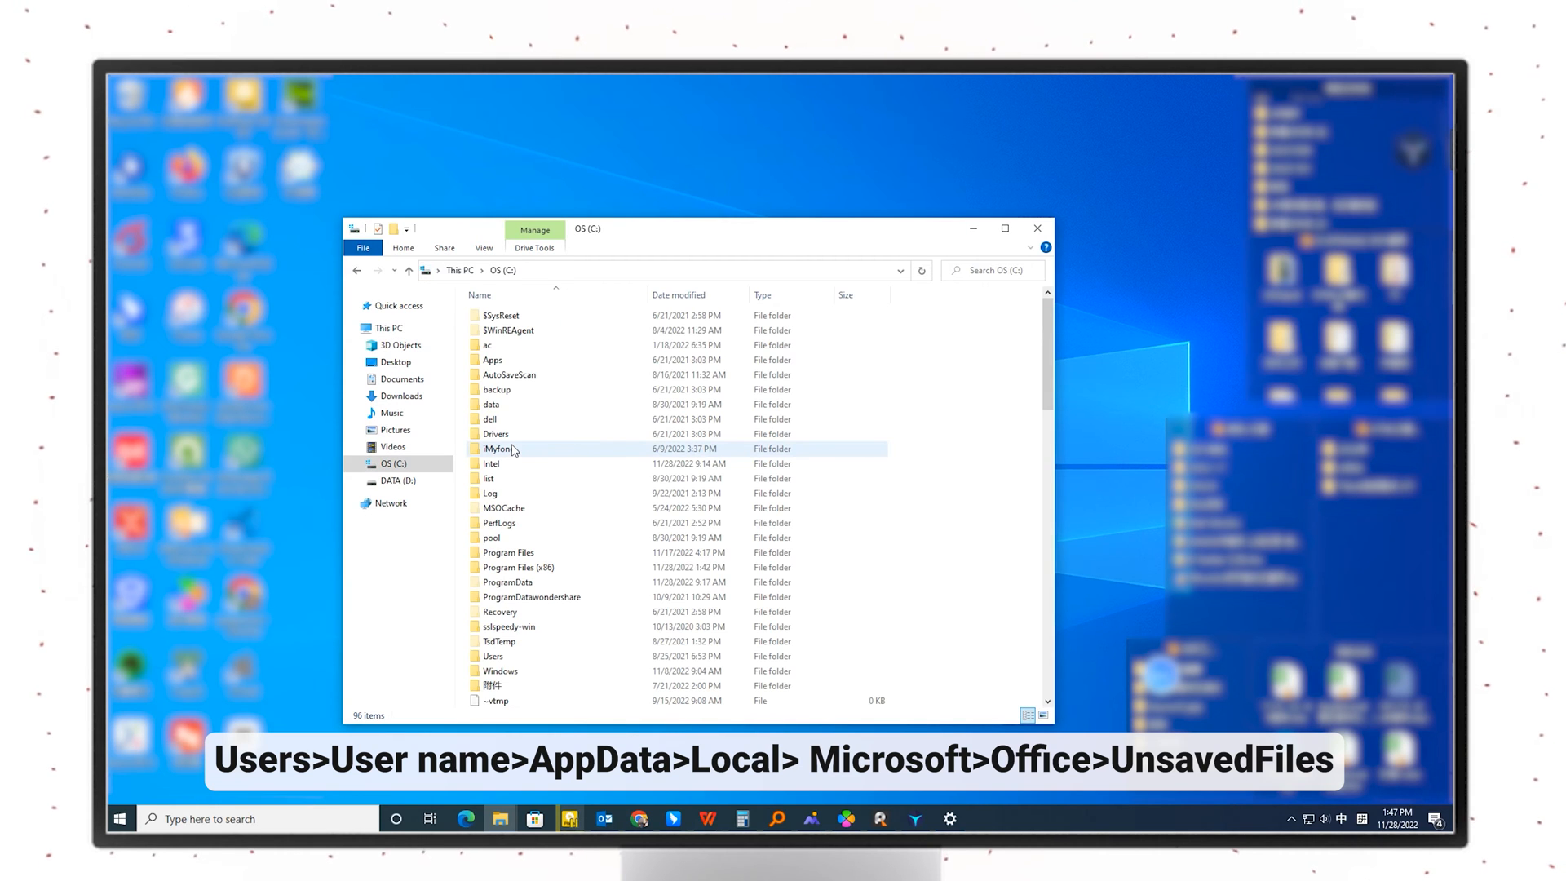
- Browse through AppData > Local > Microsoft > Office into UnsavedFiles to find important.xlsx
scroll(down, 3)
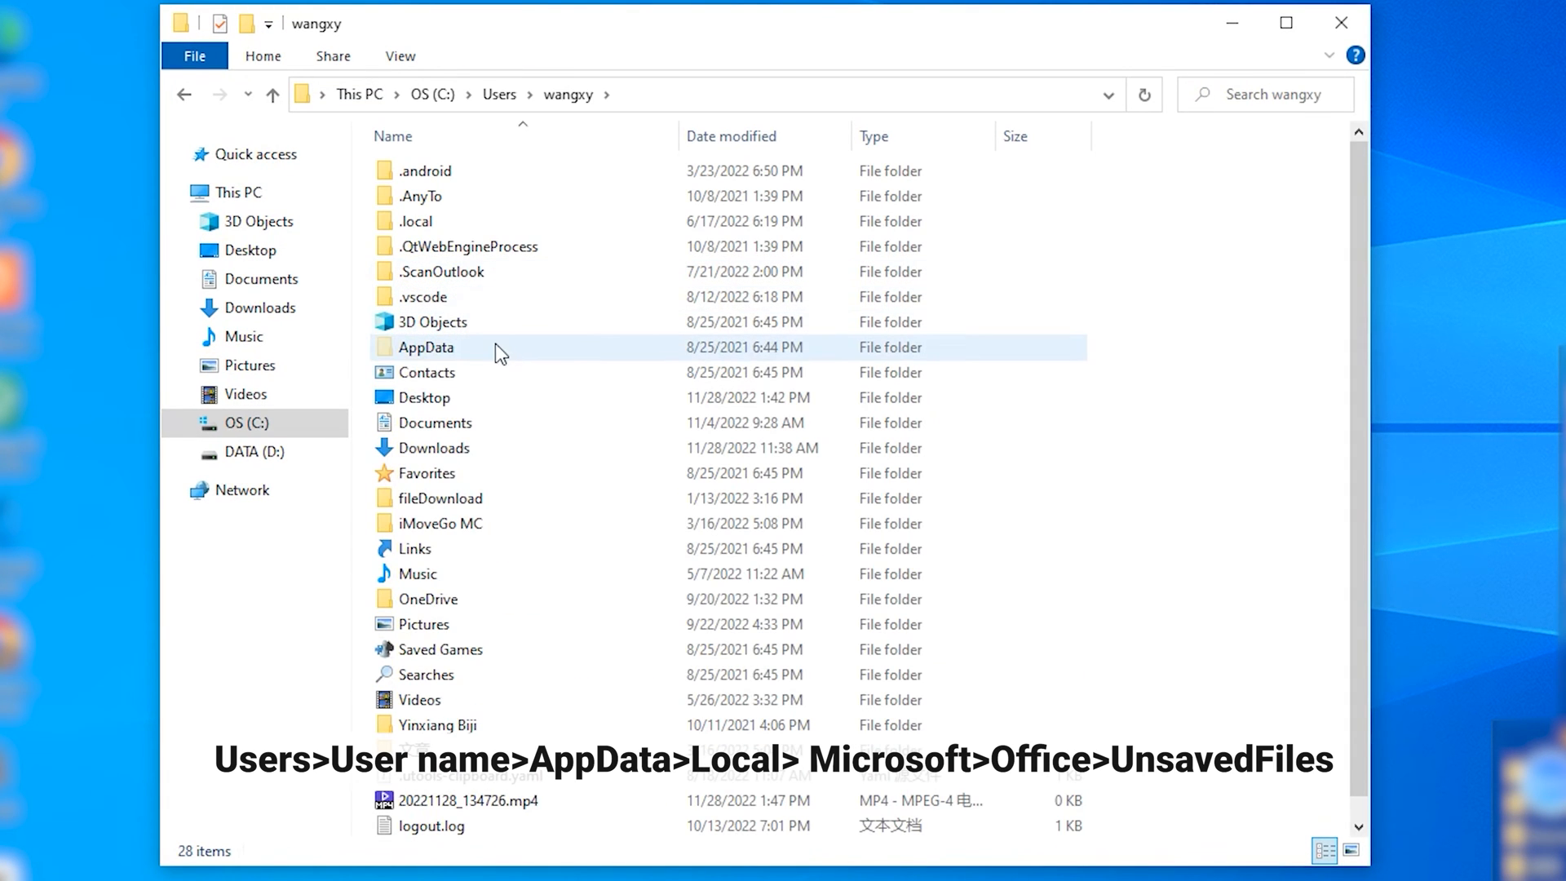
double_click(425, 347)
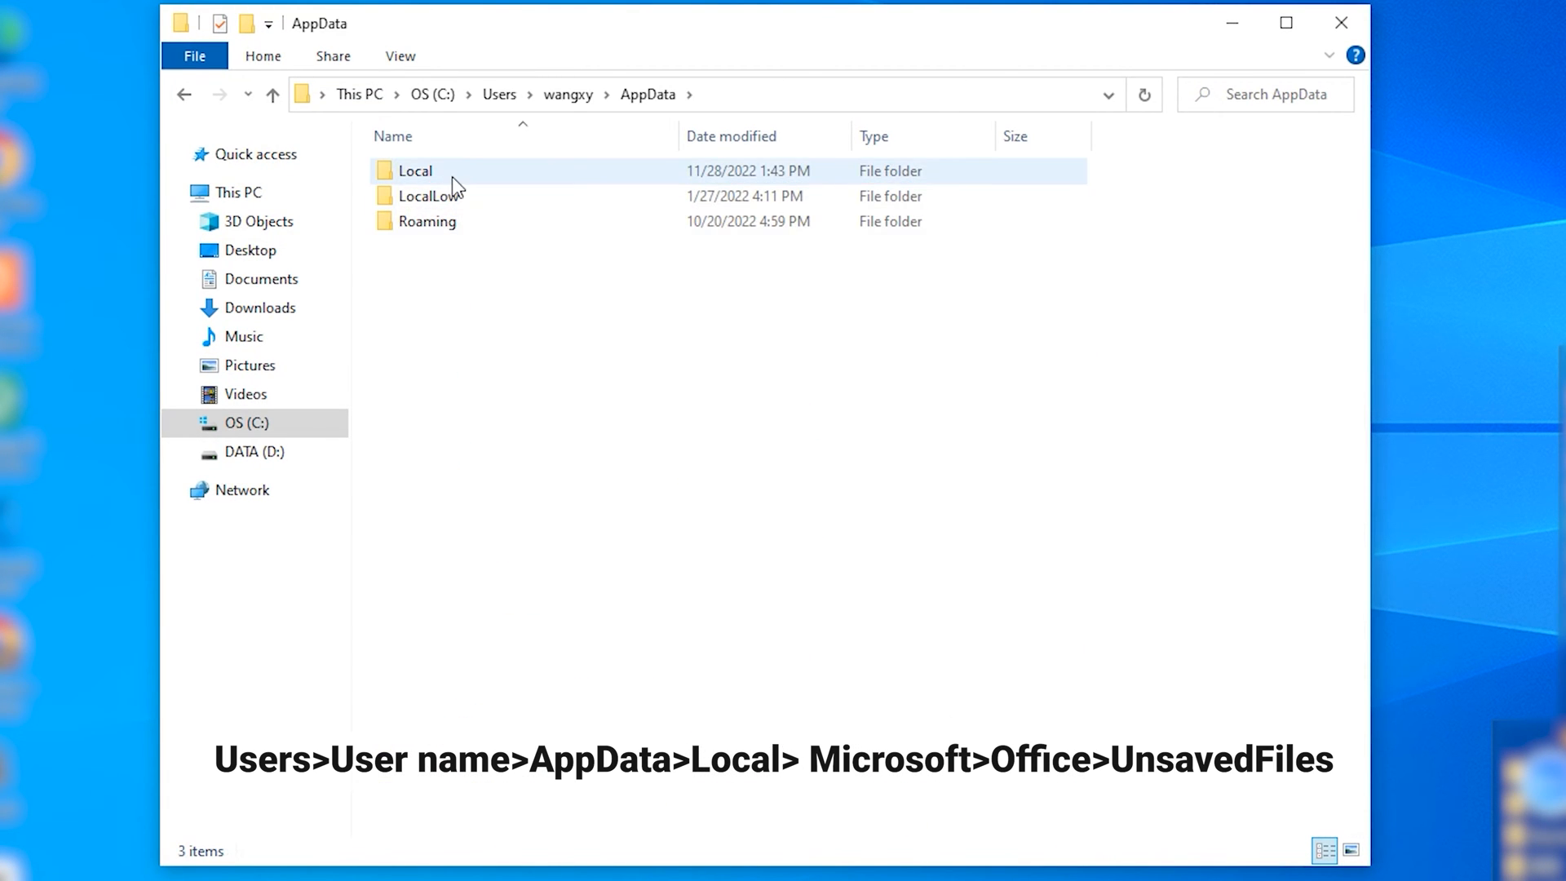
double_click(415, 170)
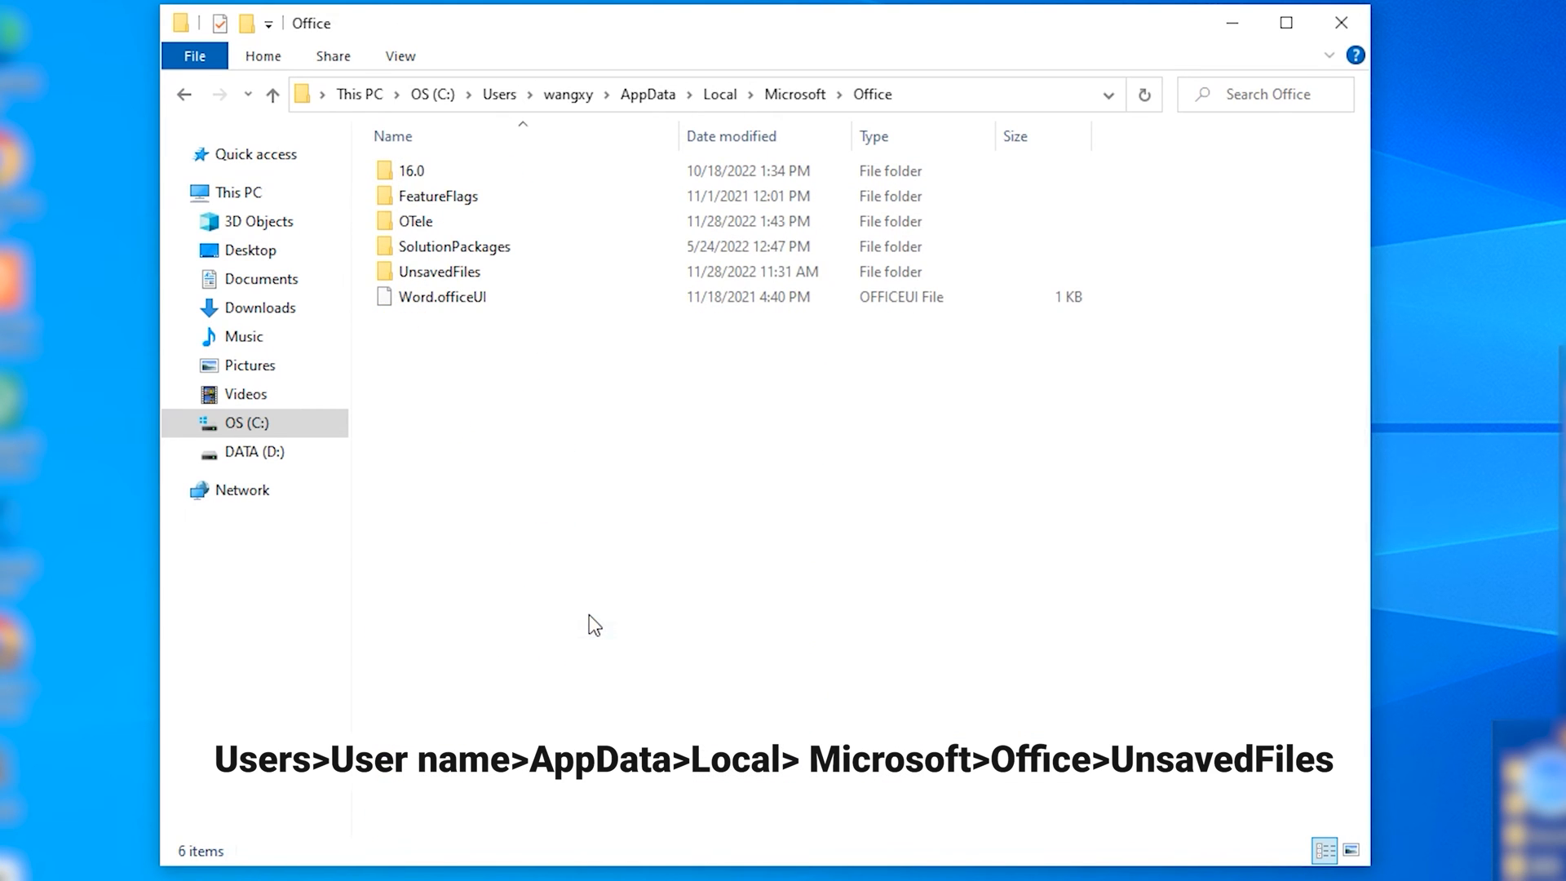
double_click(439, 272)
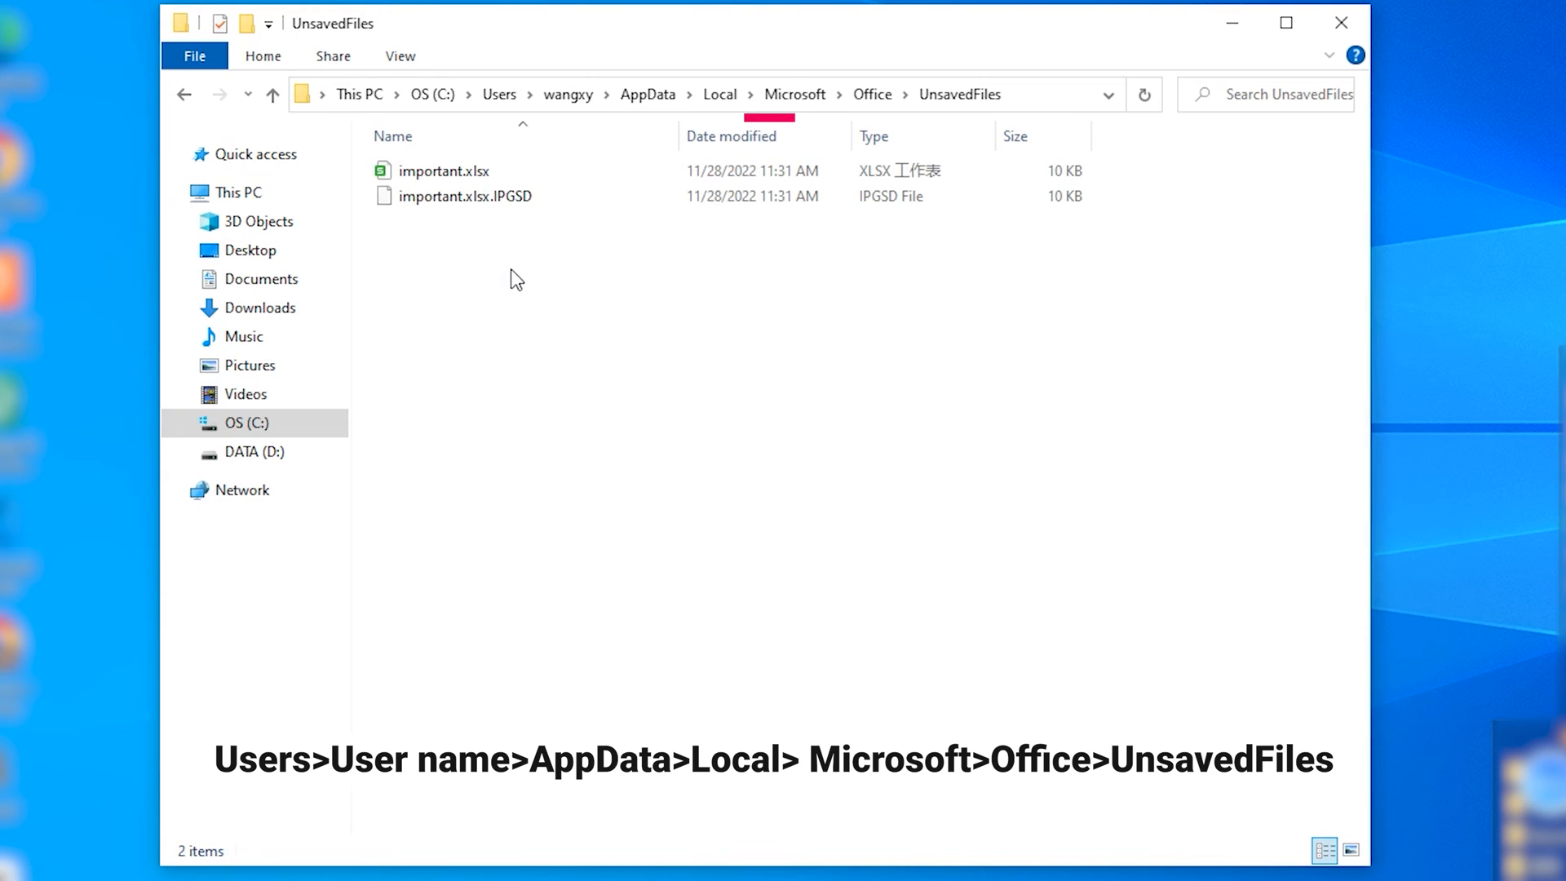
click(443, 172)
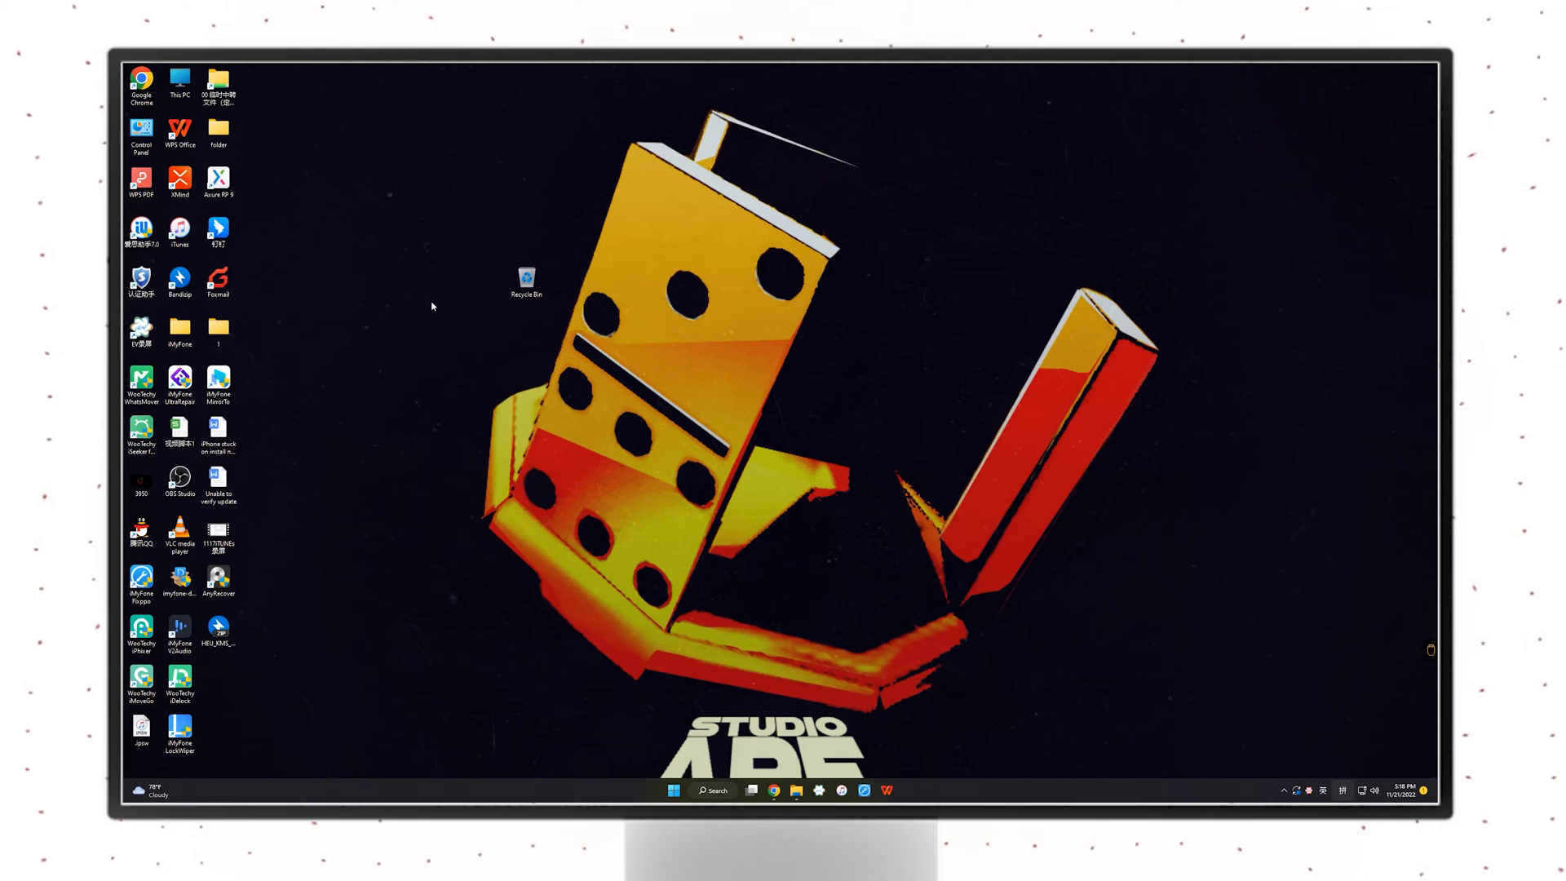
- Add a new XLSX worksheet to the desktop named 'financial sample'
right_click(432, 306)
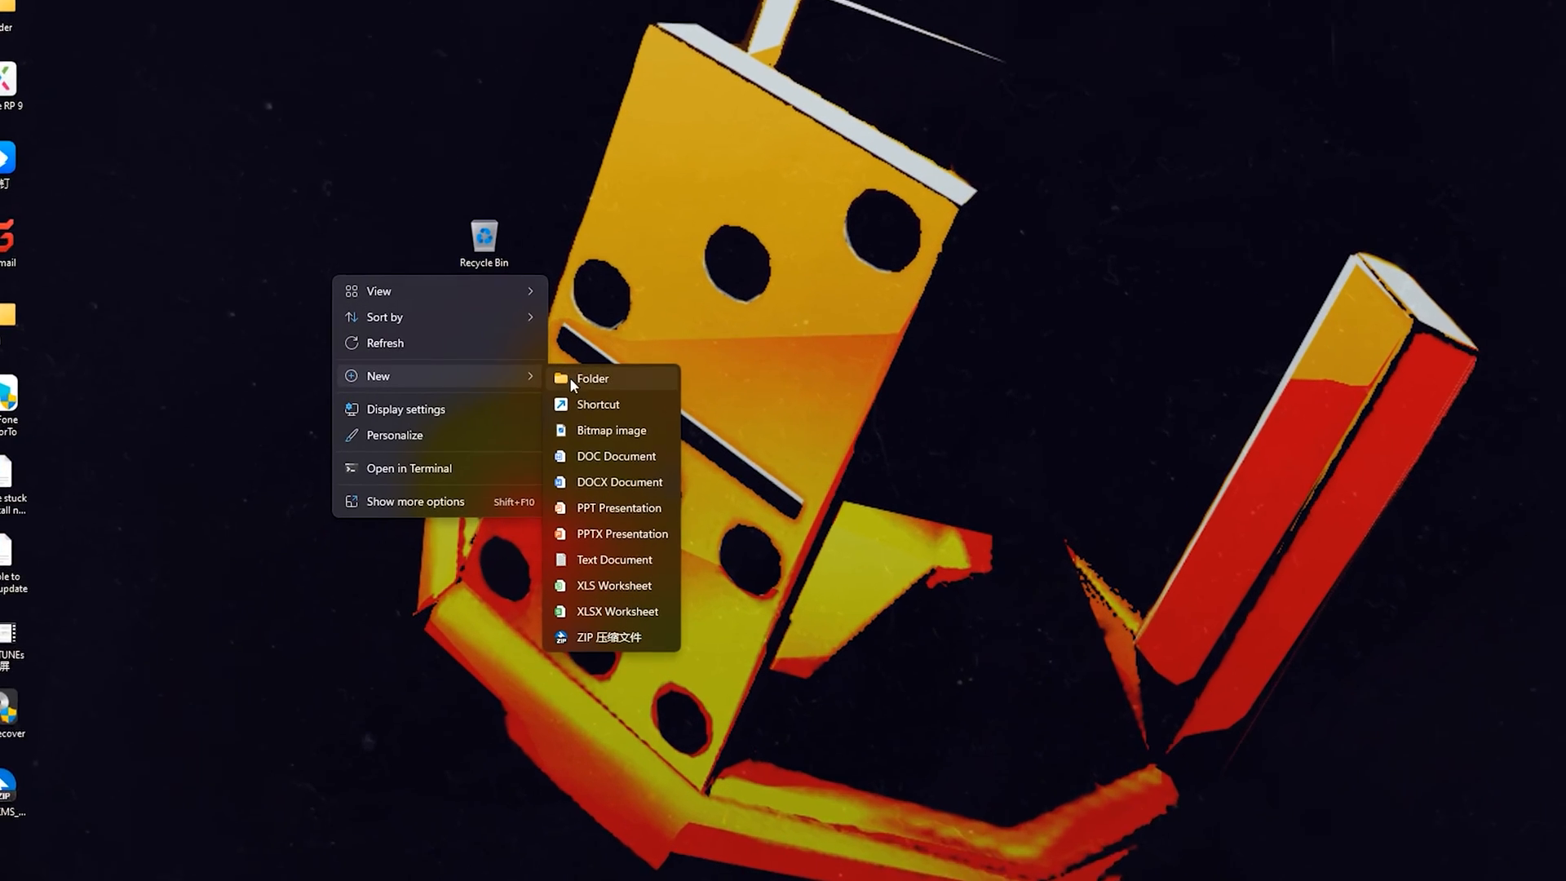
click(618, 612)
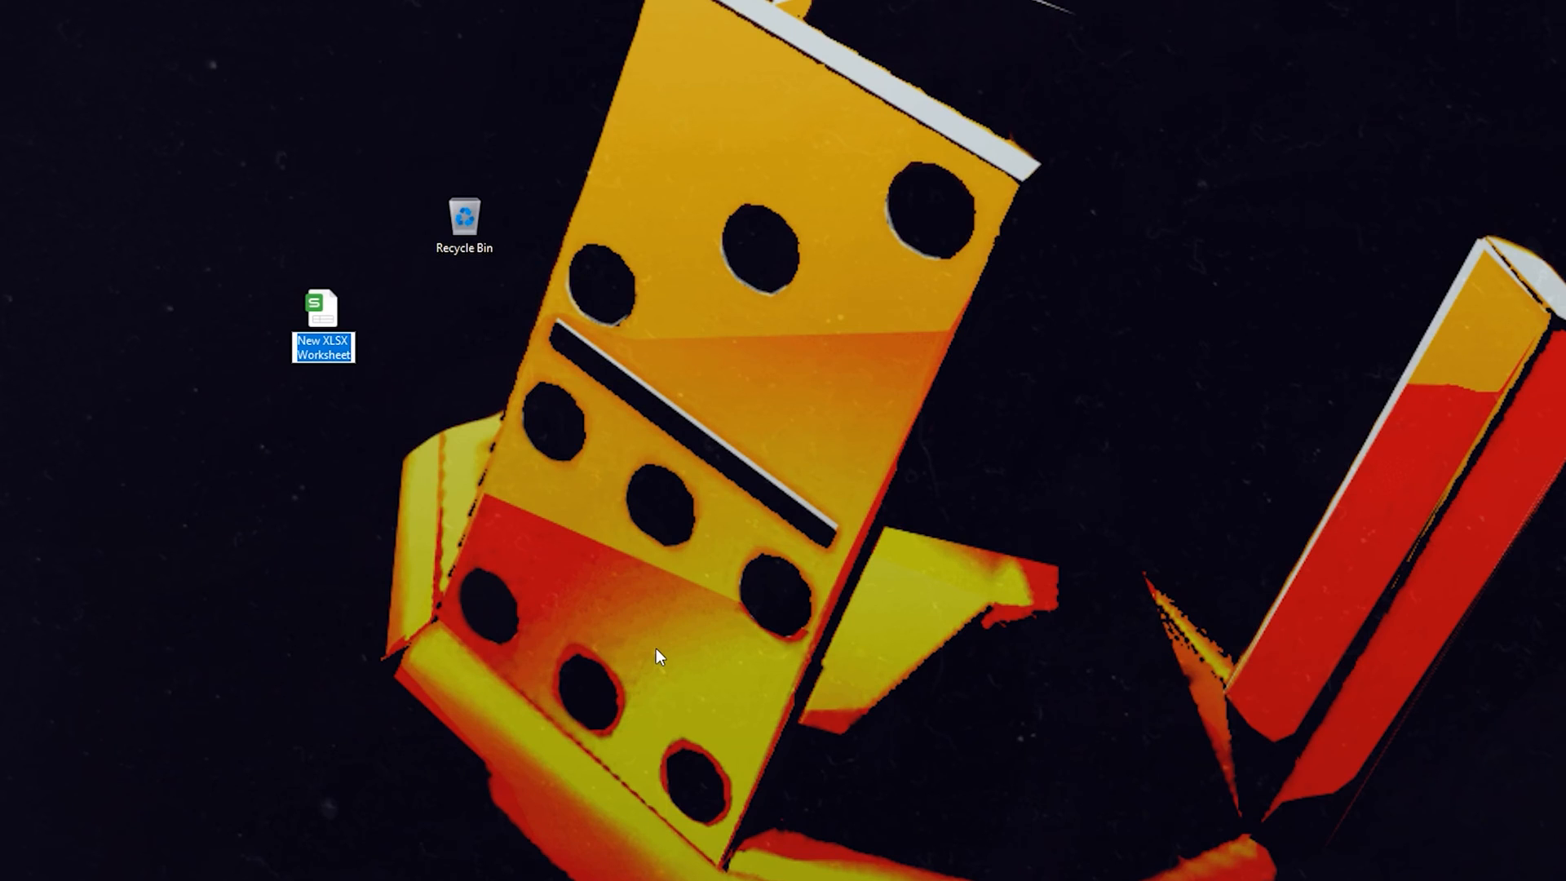
text(finan)
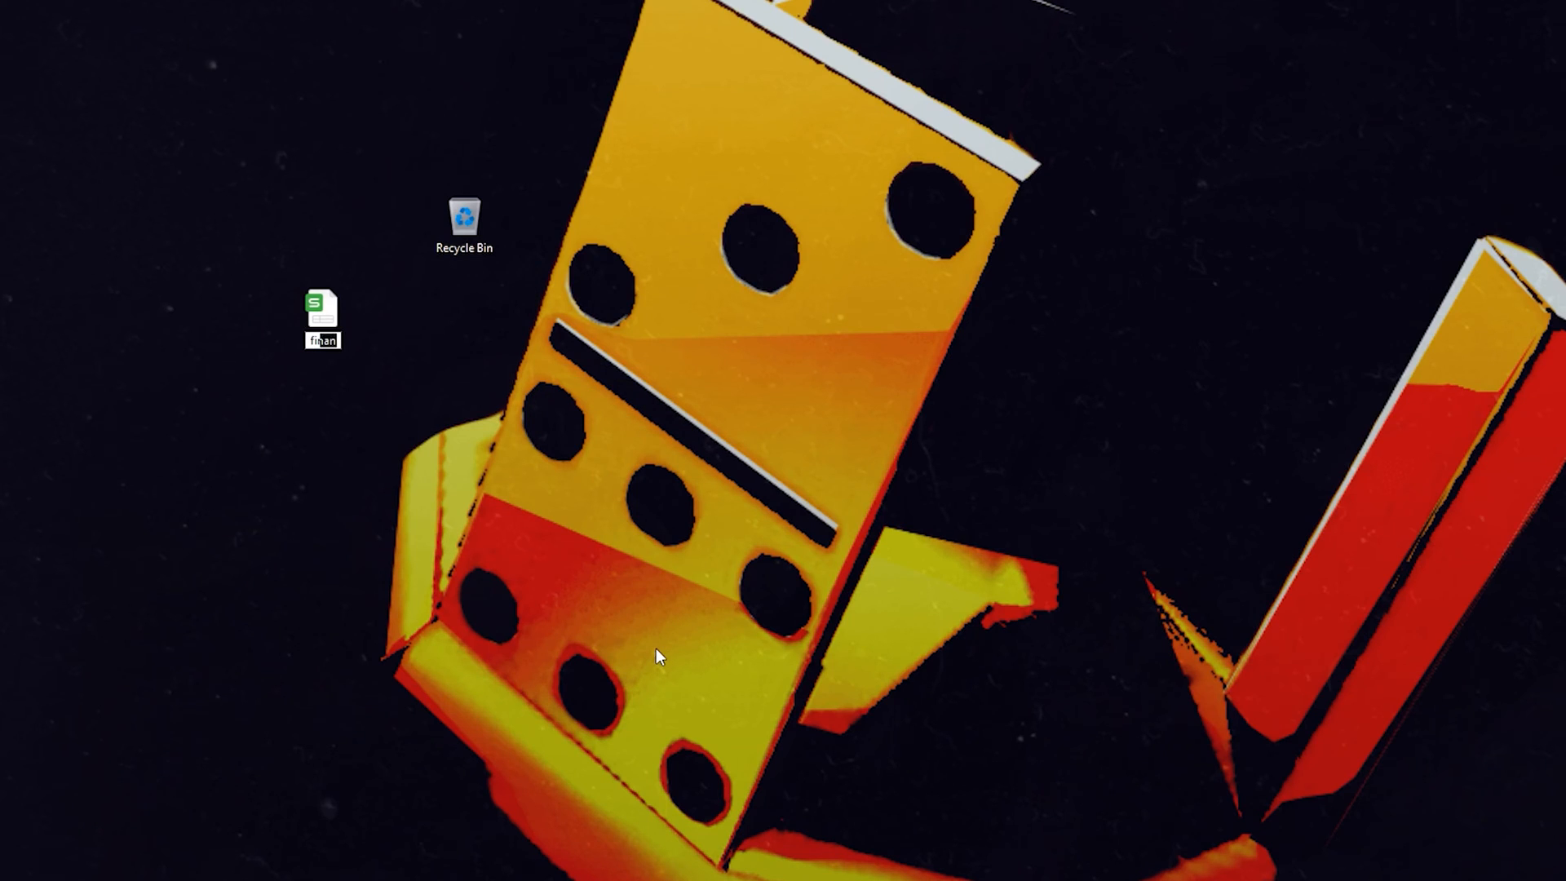
click(323, 311)
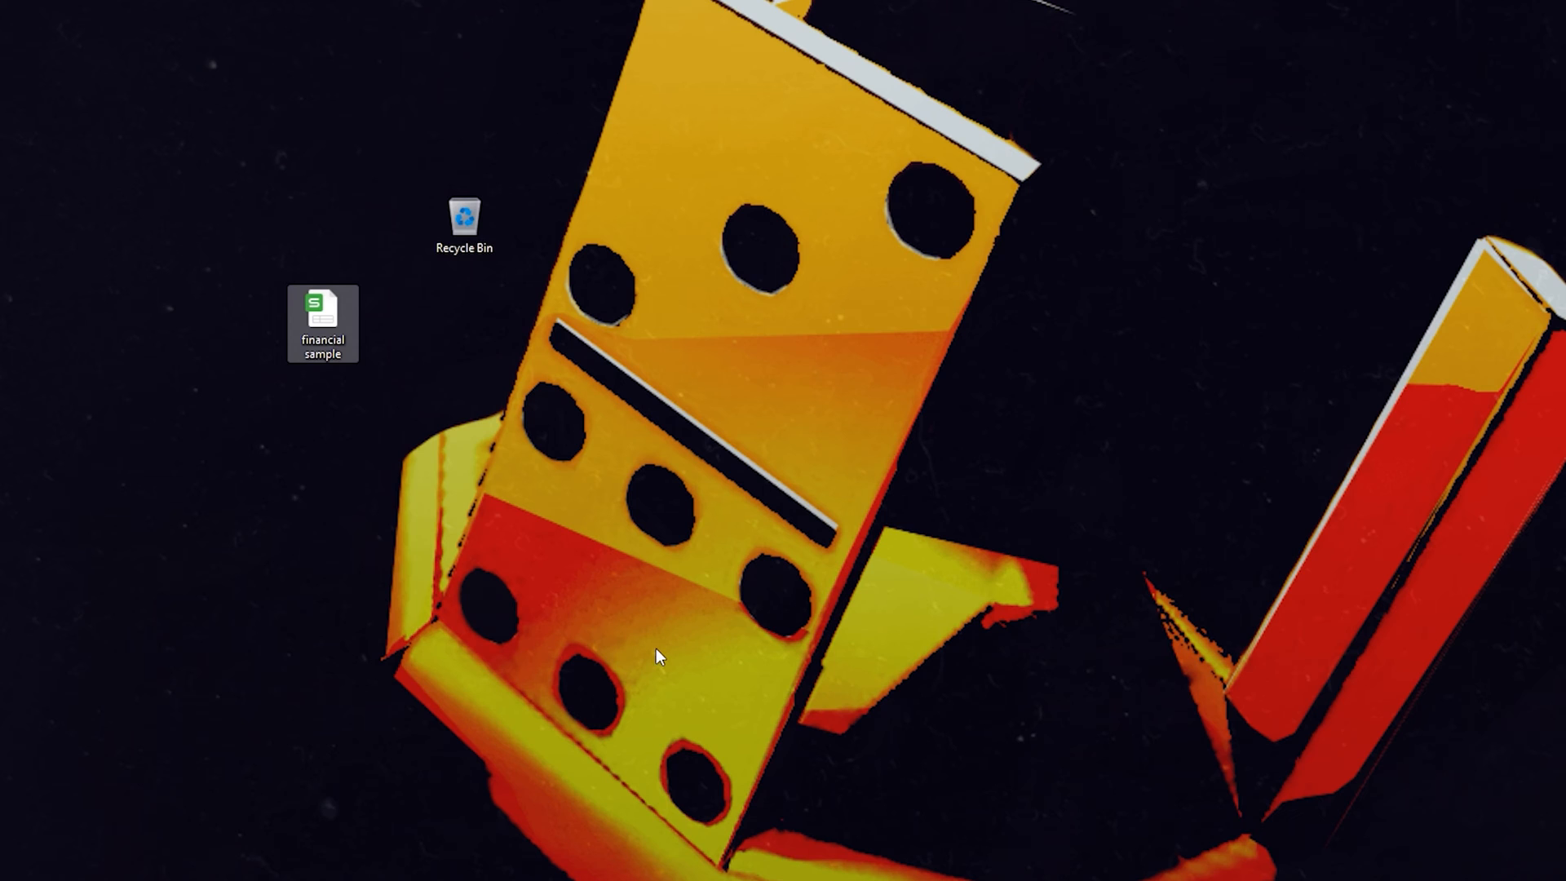
- Restore 'financial sample' from Properties > Previous Versions, replacing the existing file
right_click(323, 314)
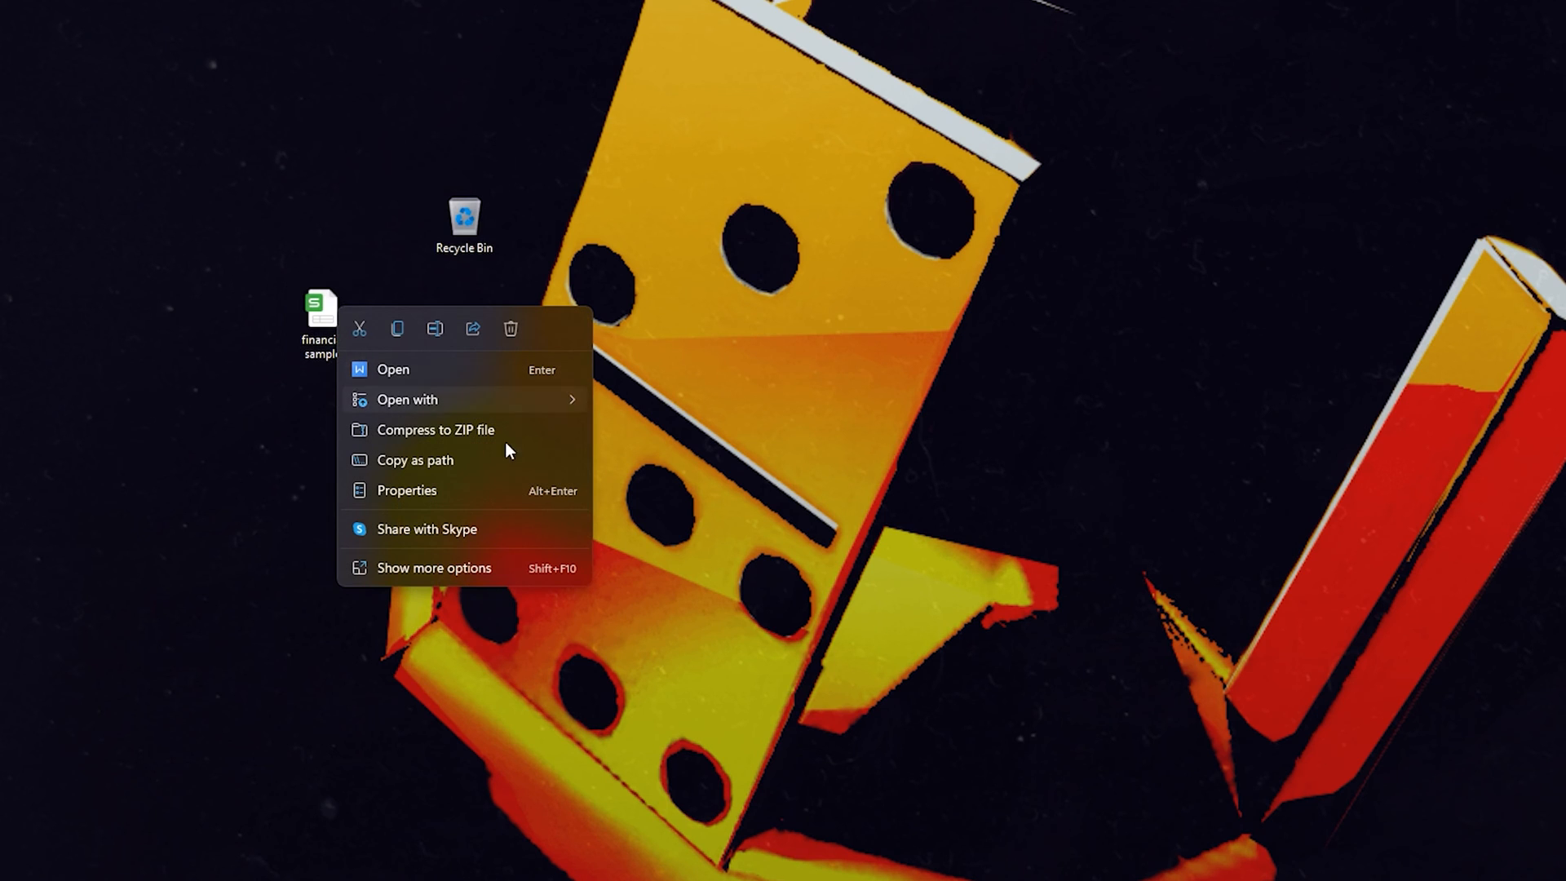
click(434, 568)
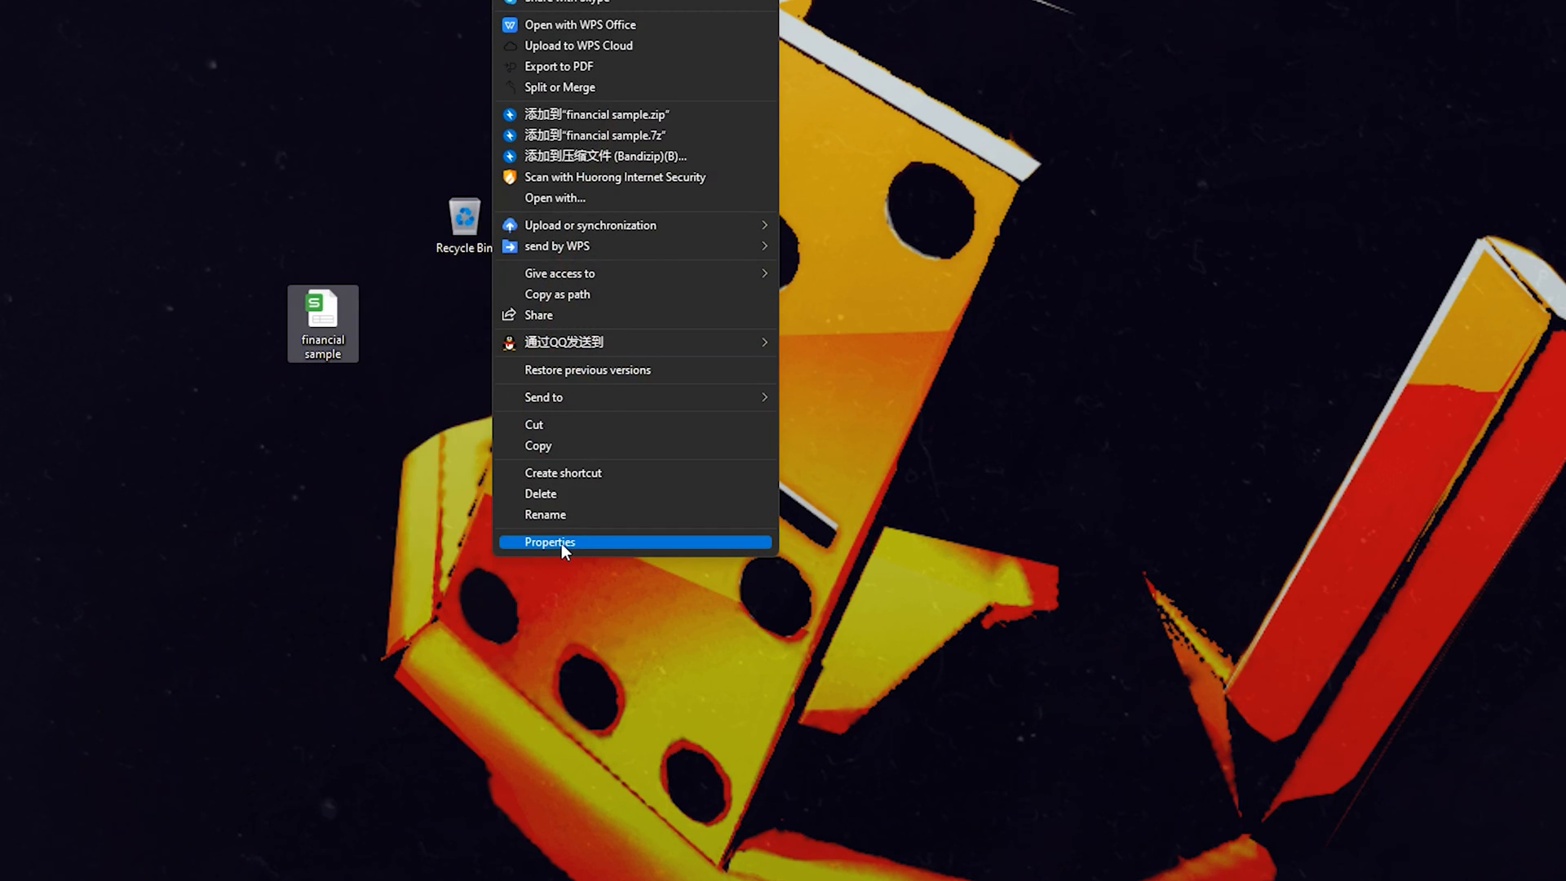
click(550, 541)
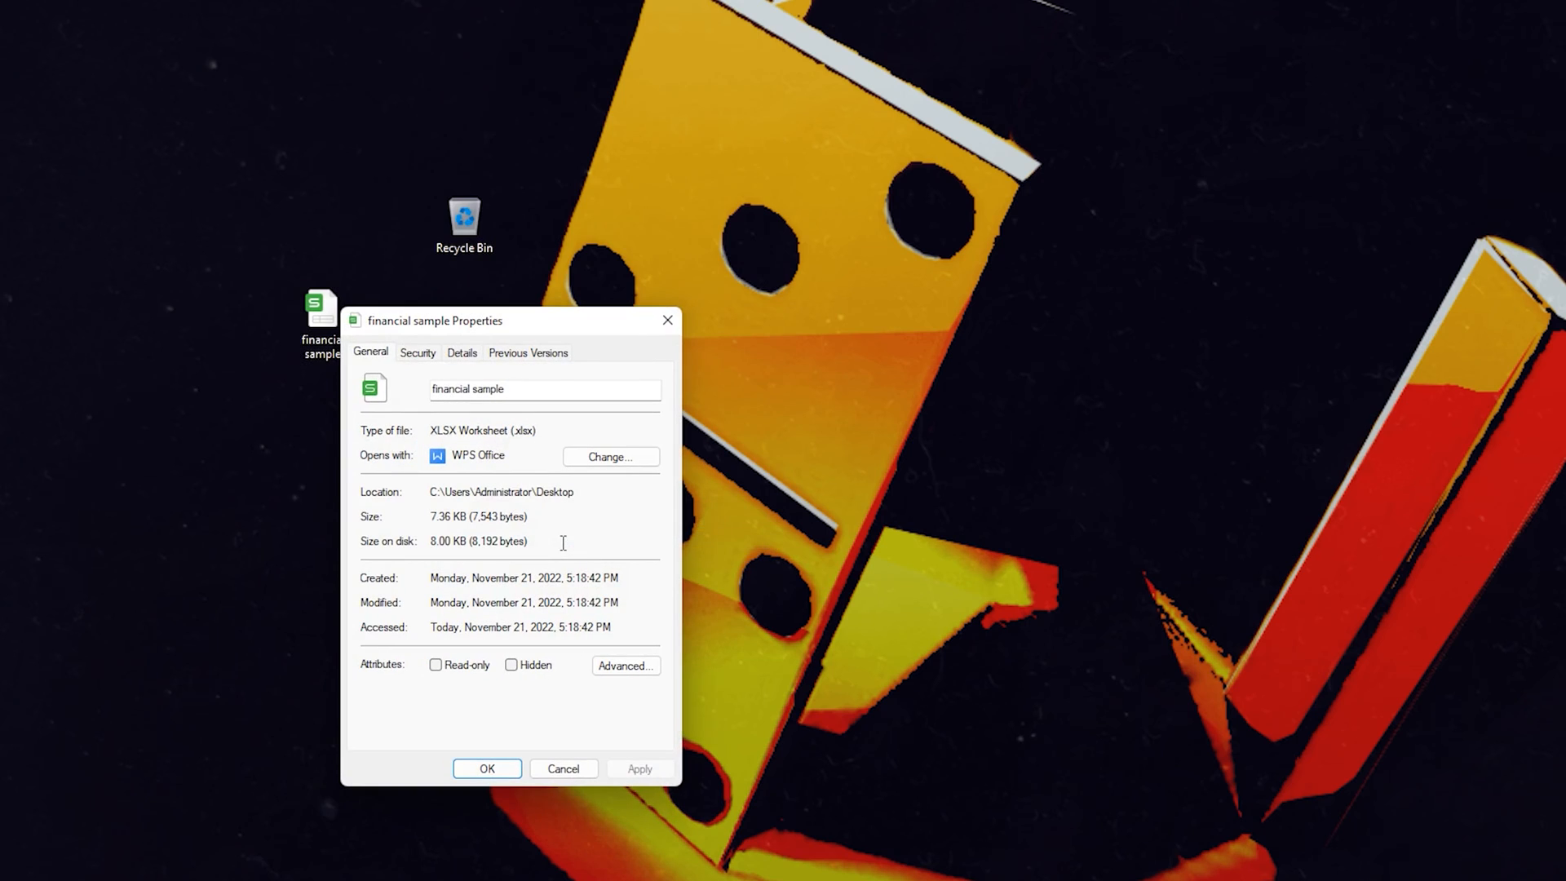
click(527, 352)
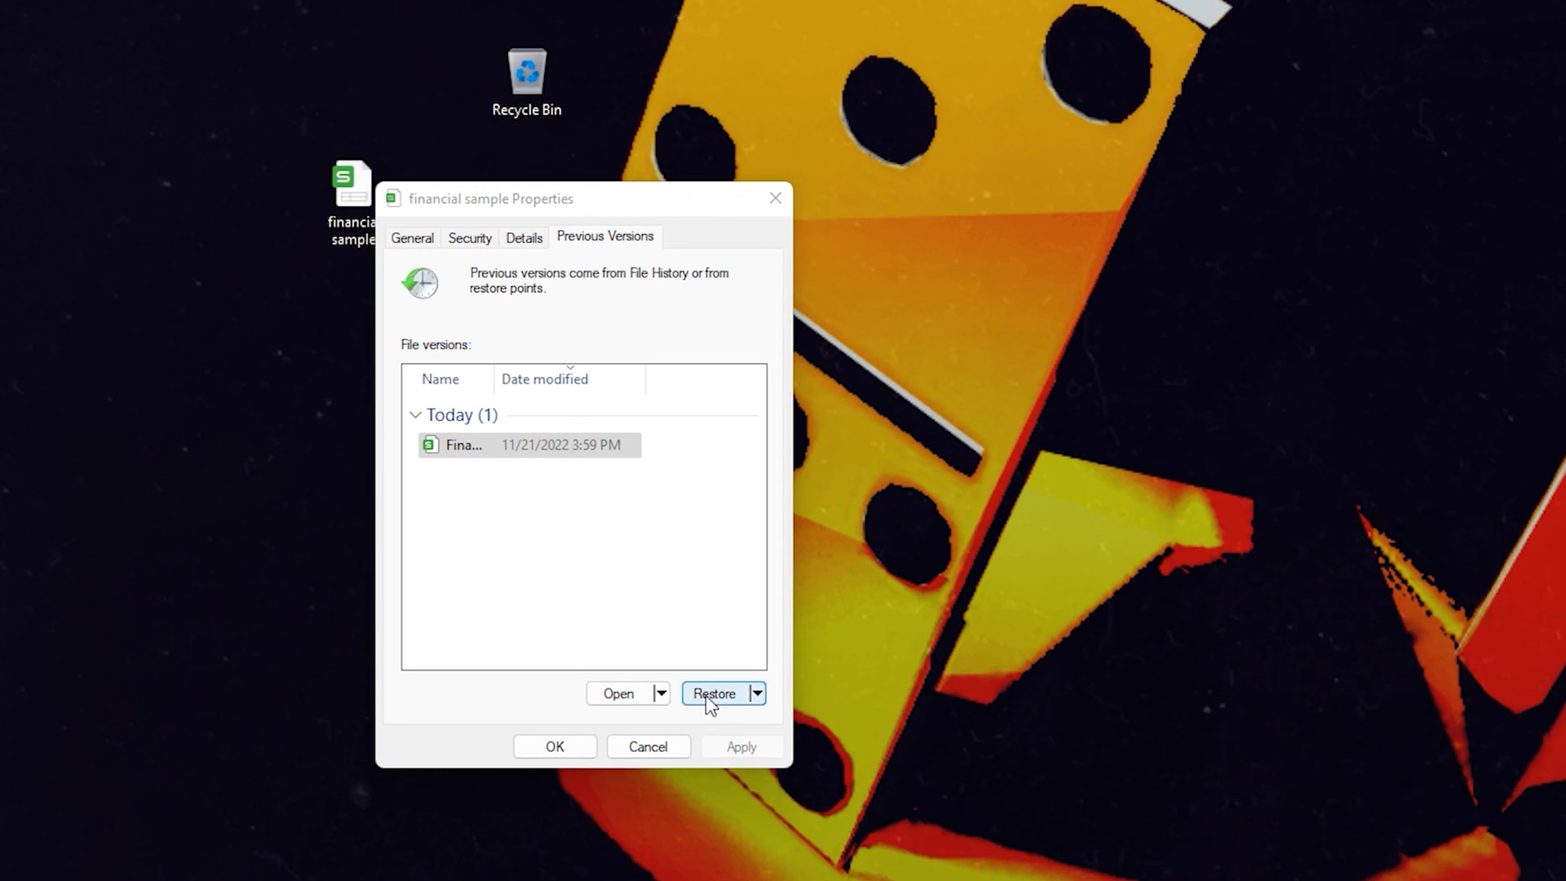
click(715, 693)
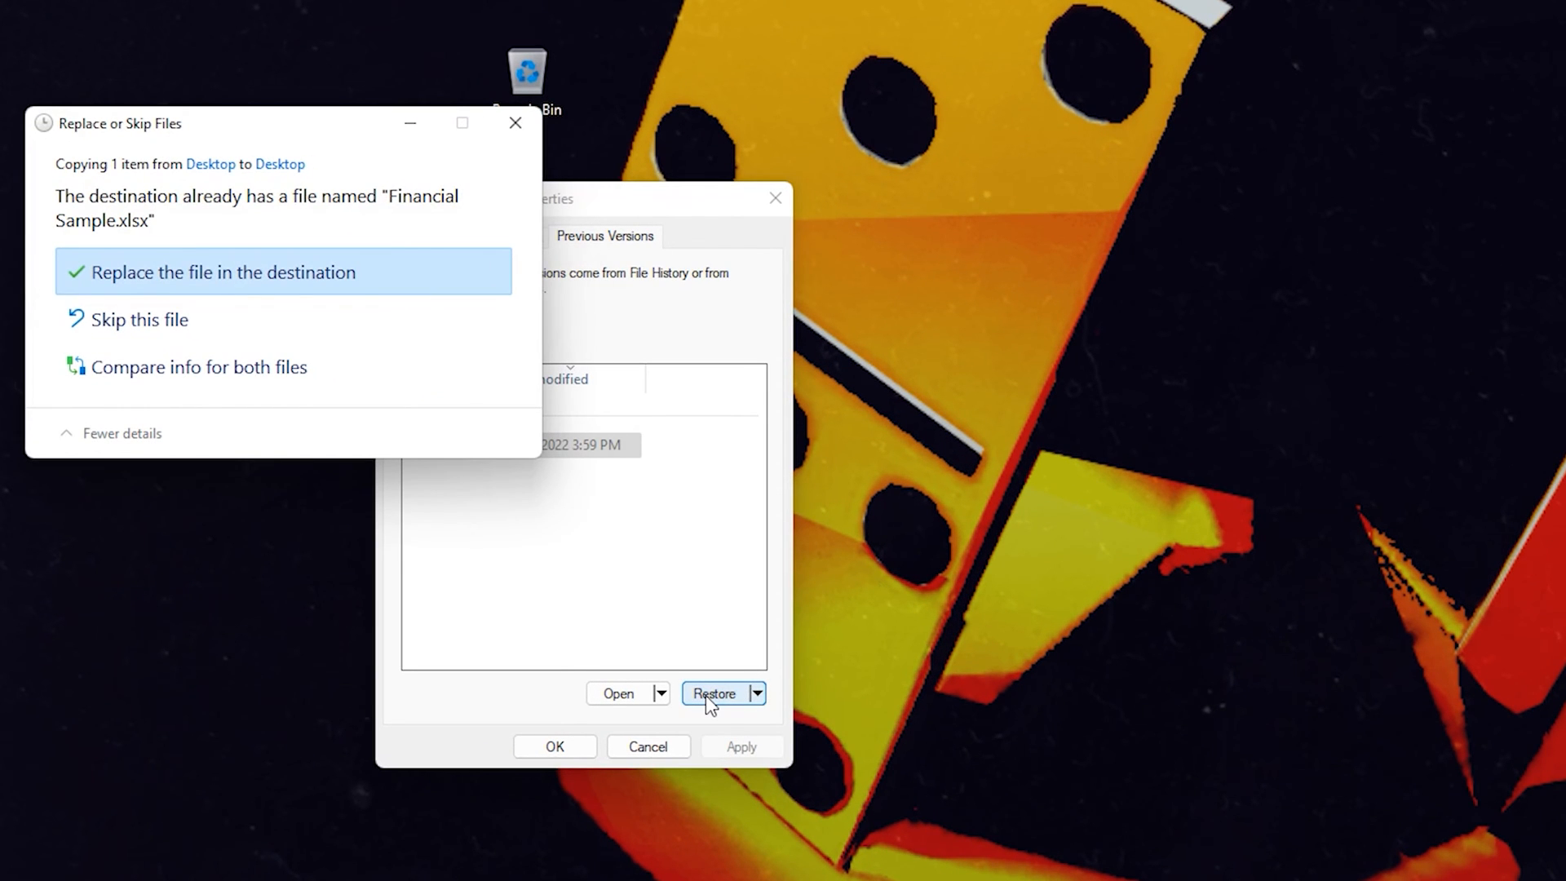
click(214, 272)
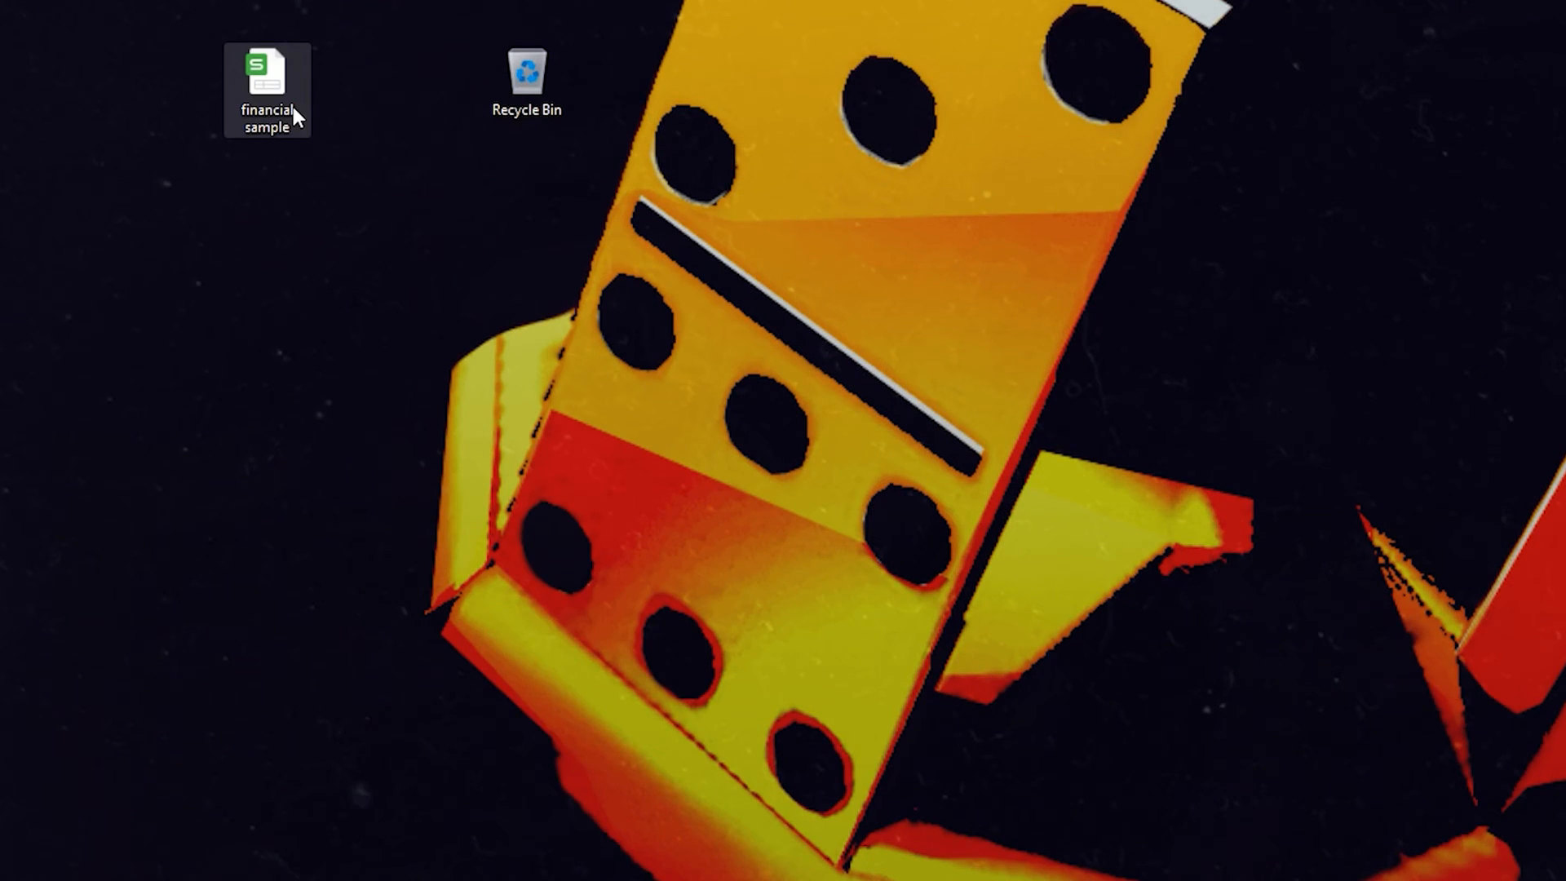
double_click(266, 72)
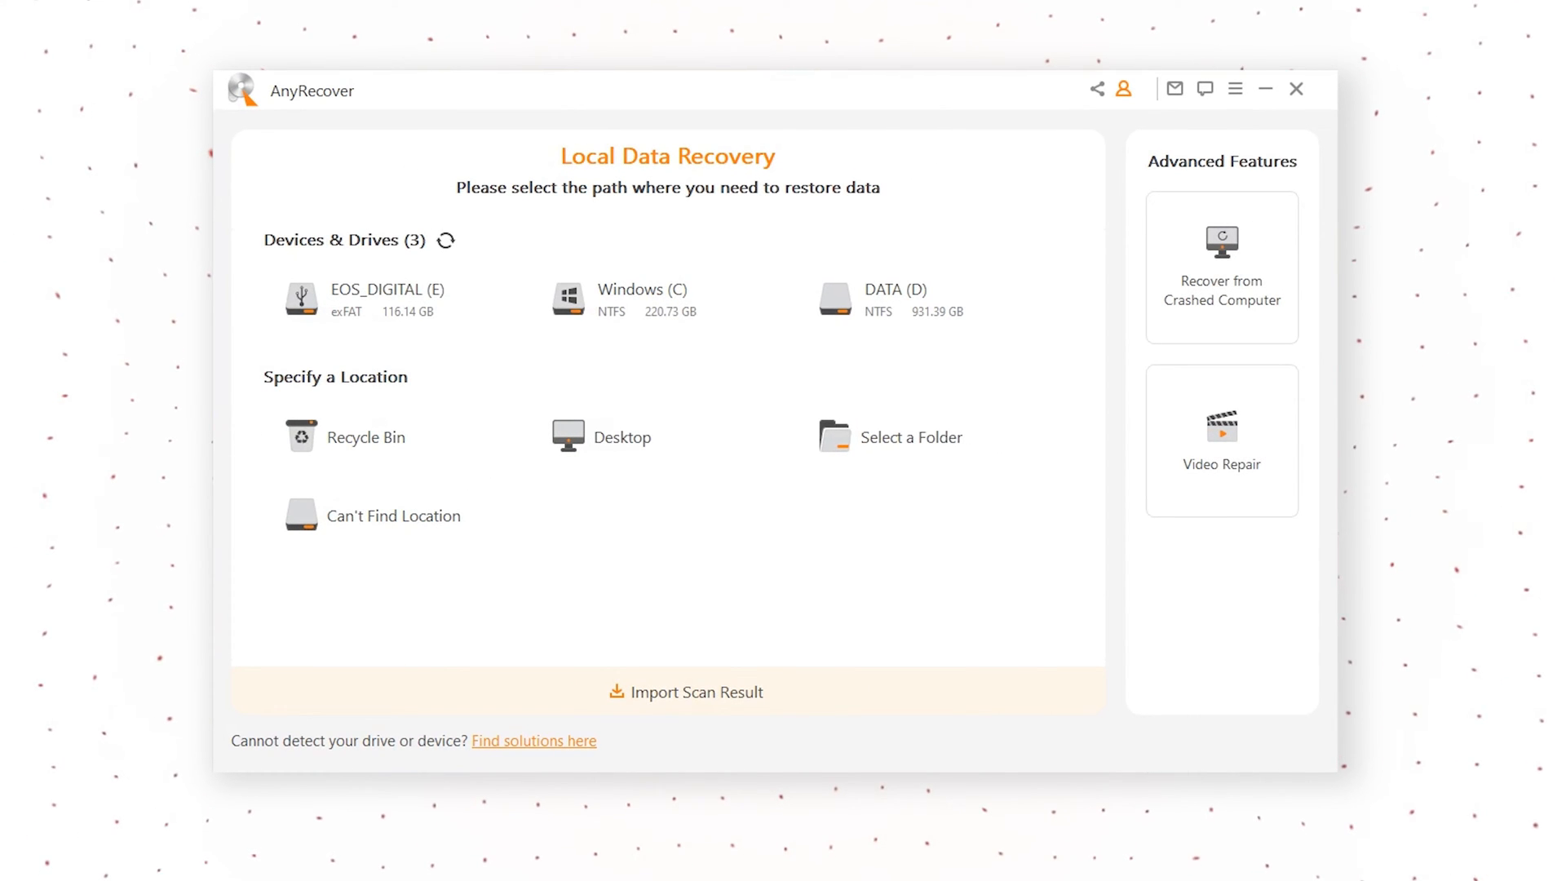
- Run an AnyRecover scan of the Desktop location, which finds 80 files
click(608, 442)
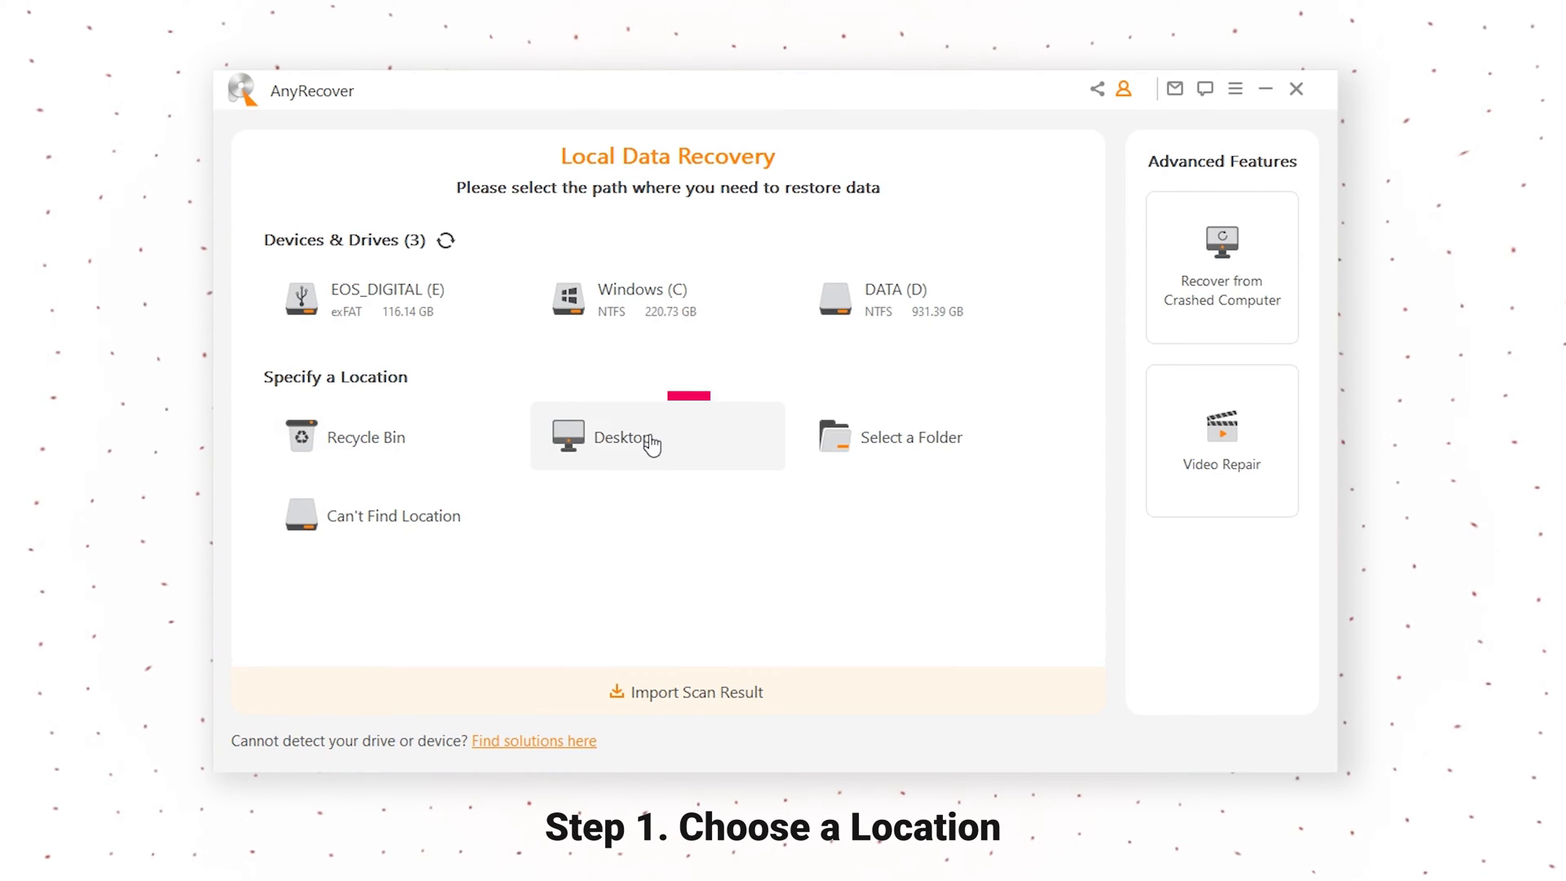
click(629, 437)
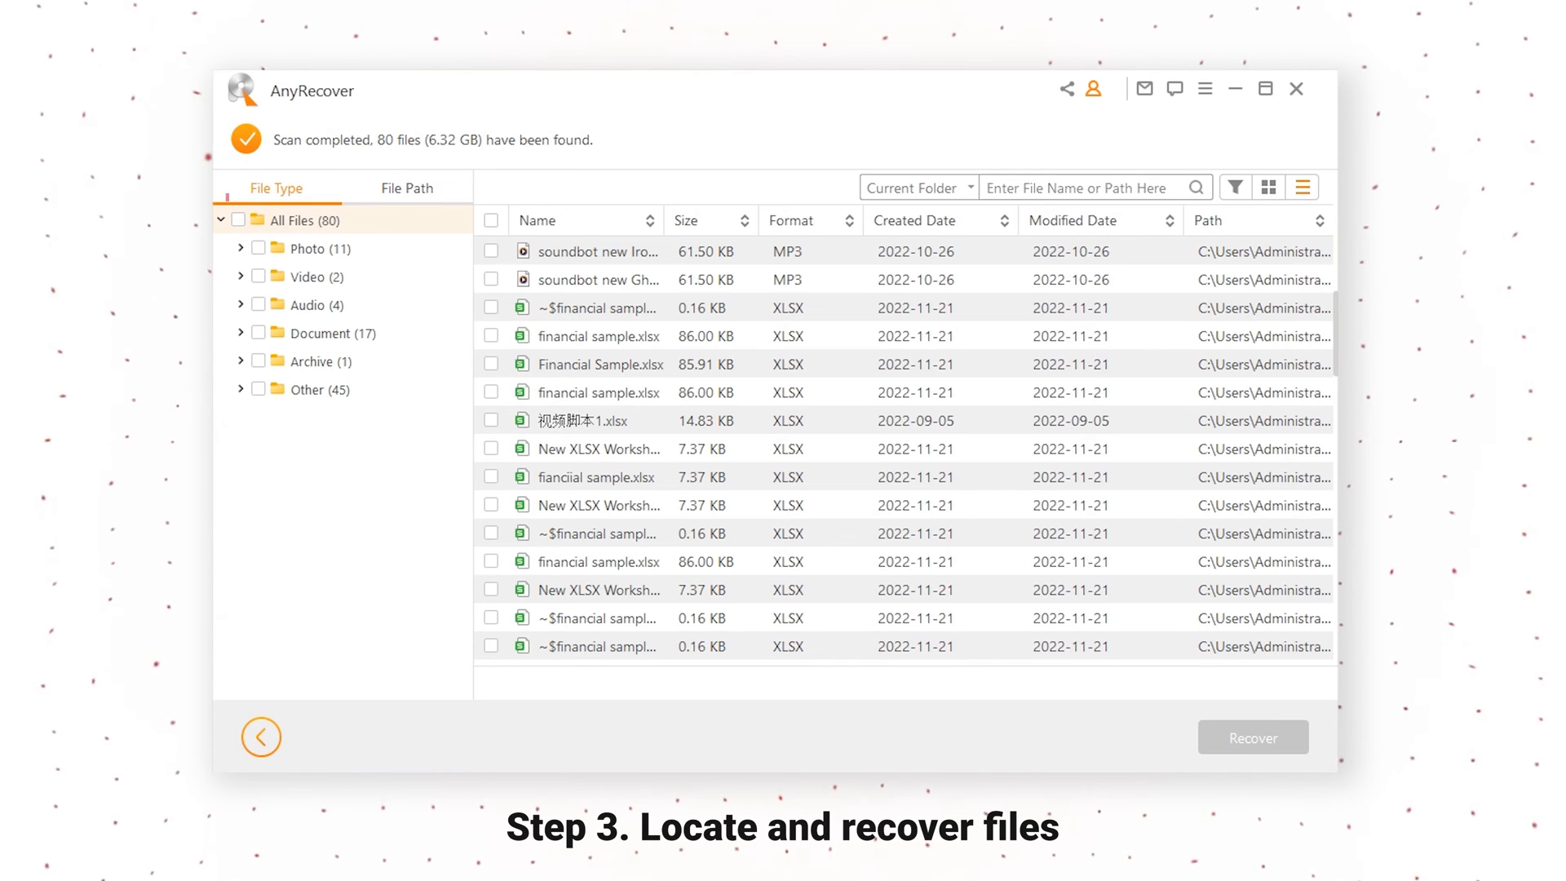
- Recover the 86 KB financial sample.xlsx to the Desktop, accepting the same-partition warning
click(490, 562)
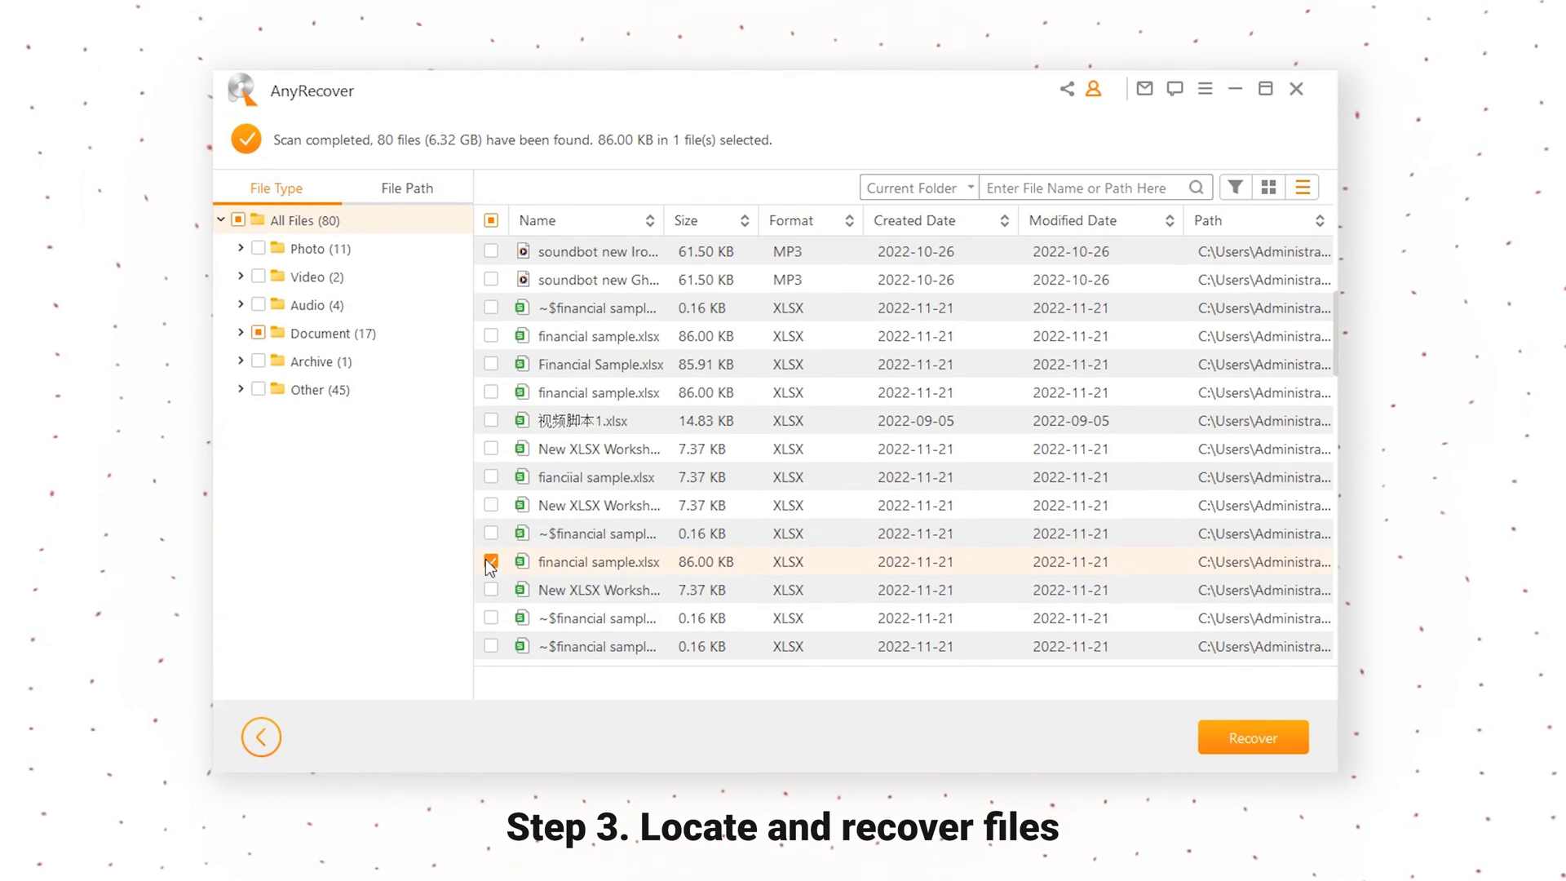
click(1253, 736)
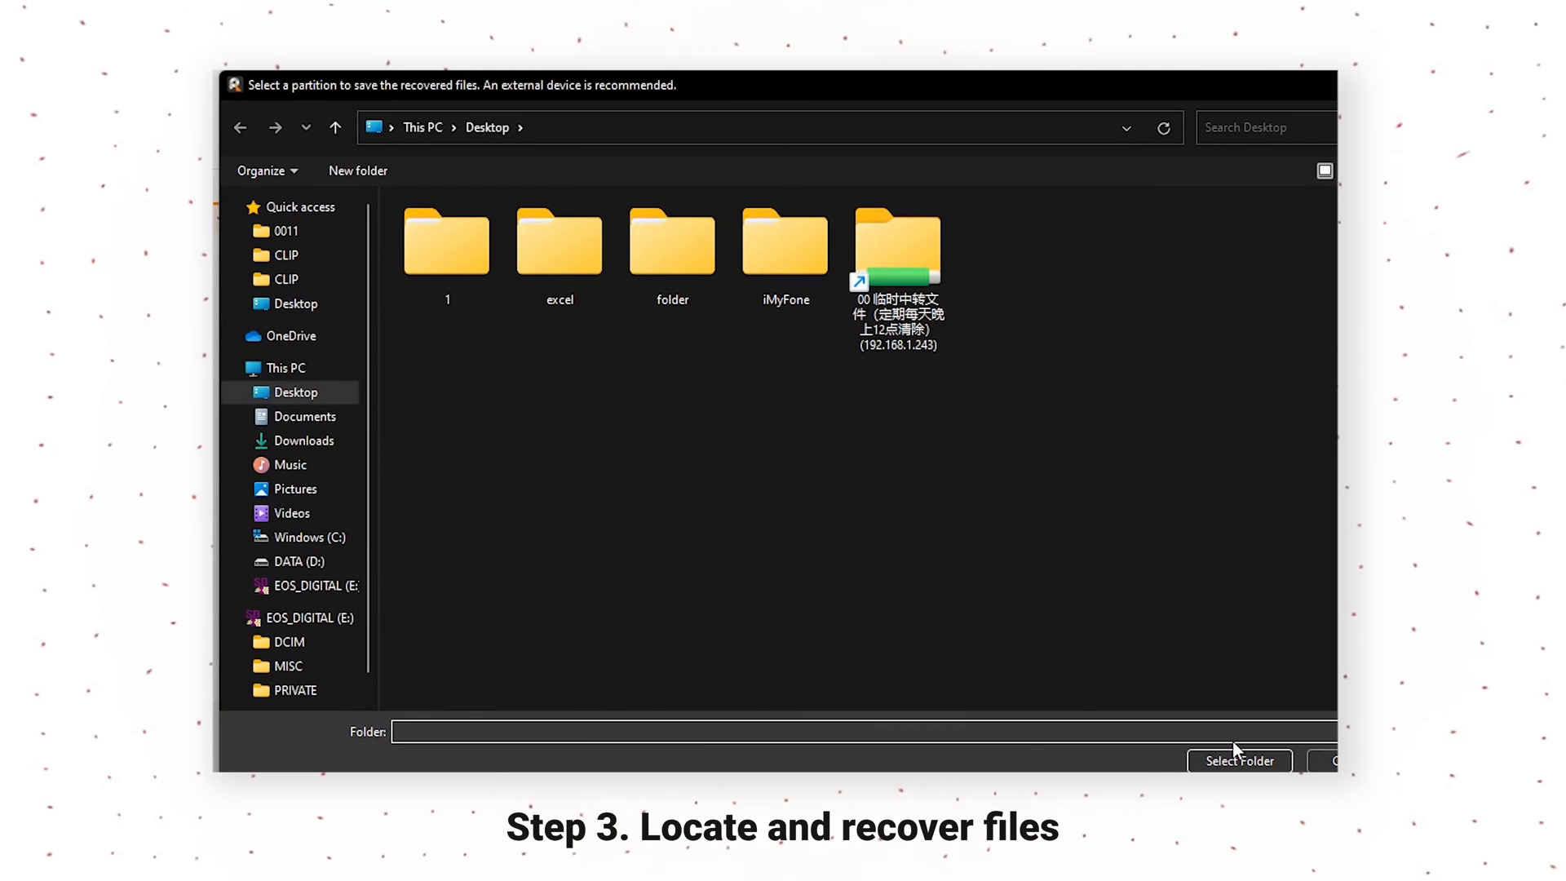
click(1239, 760)
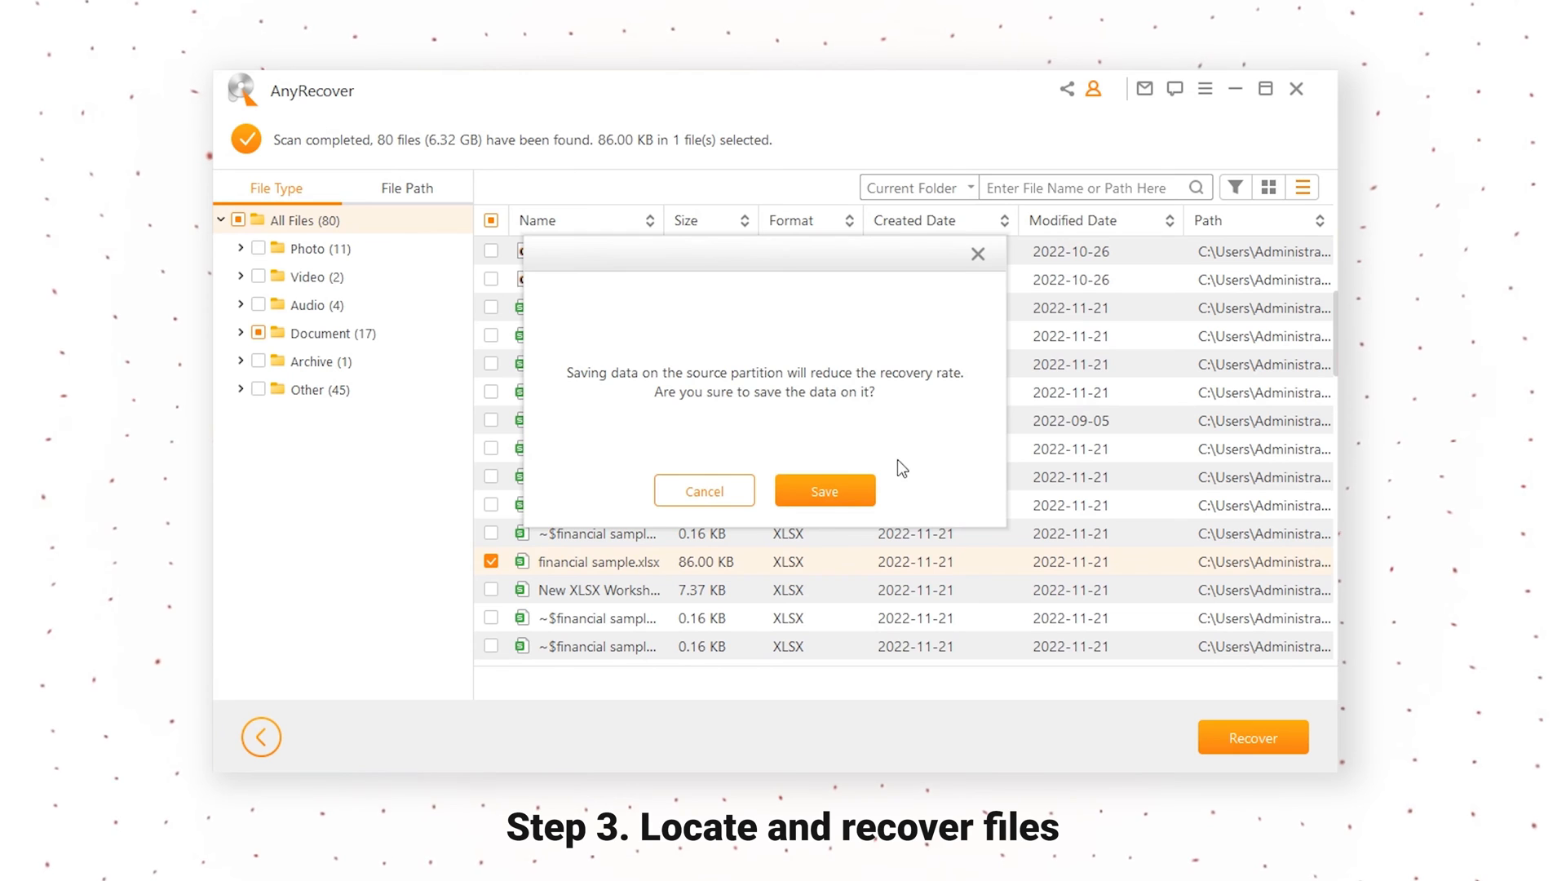
click(824, 490)
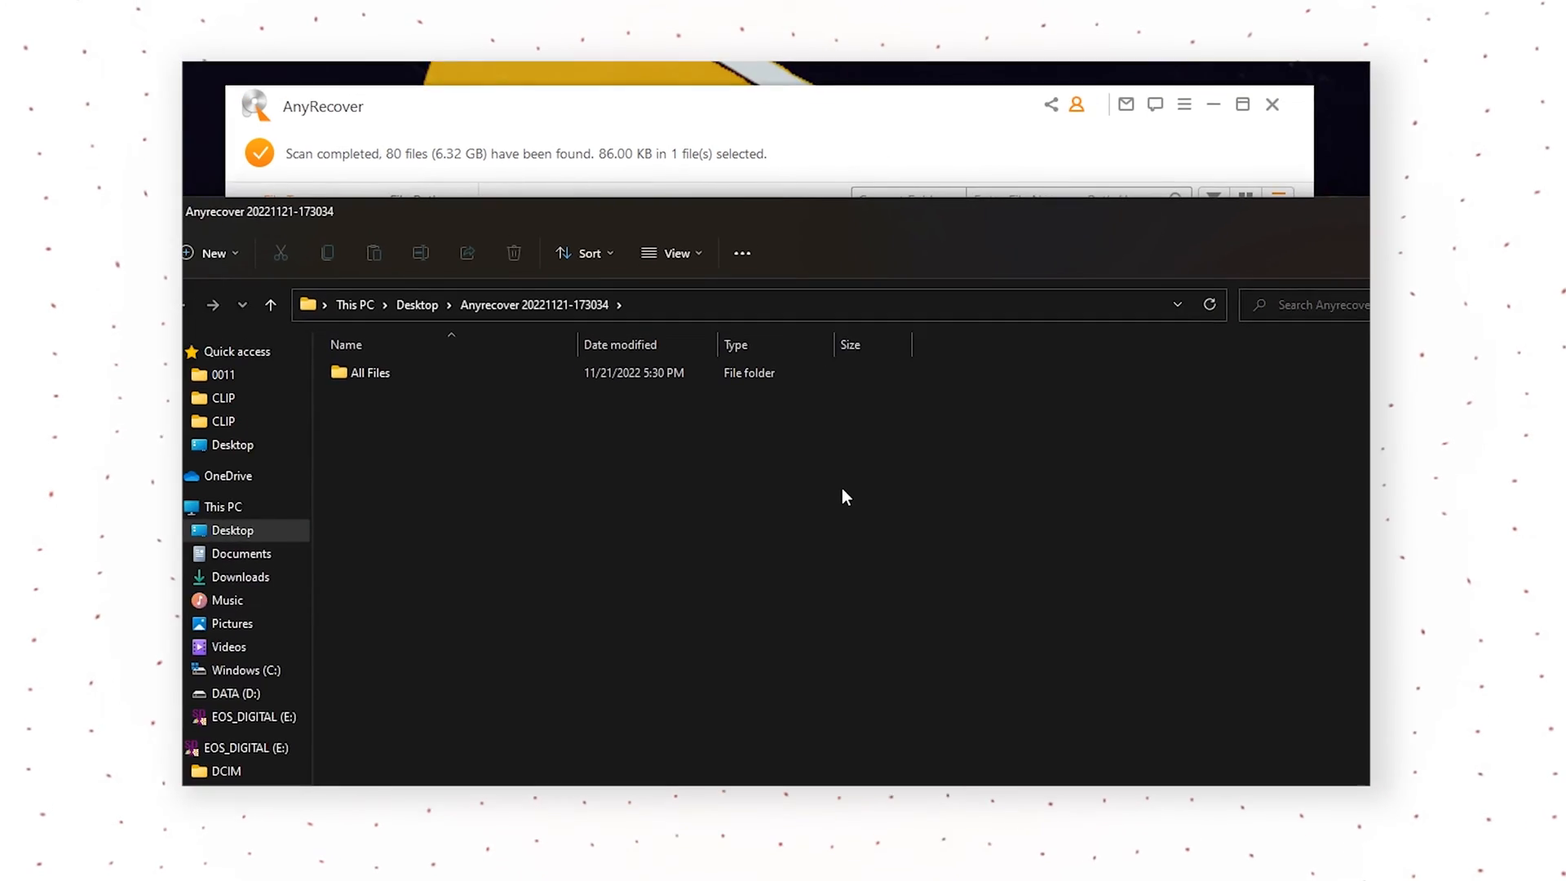